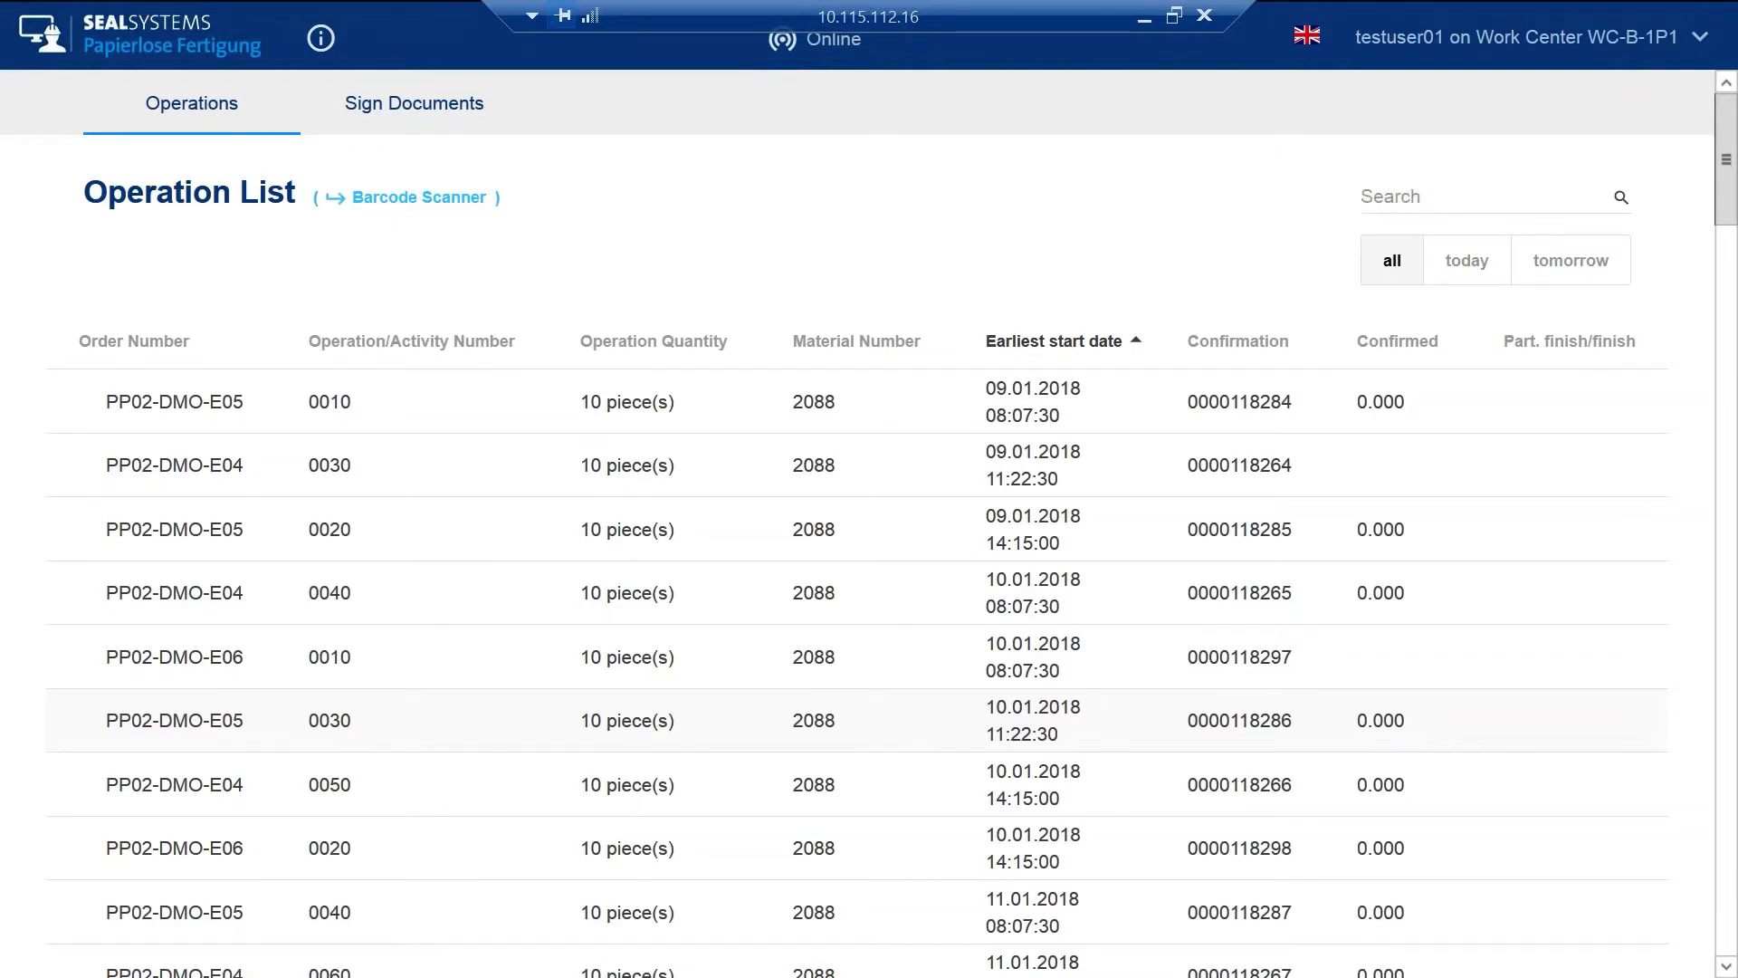
mouse_move(1064, 201)
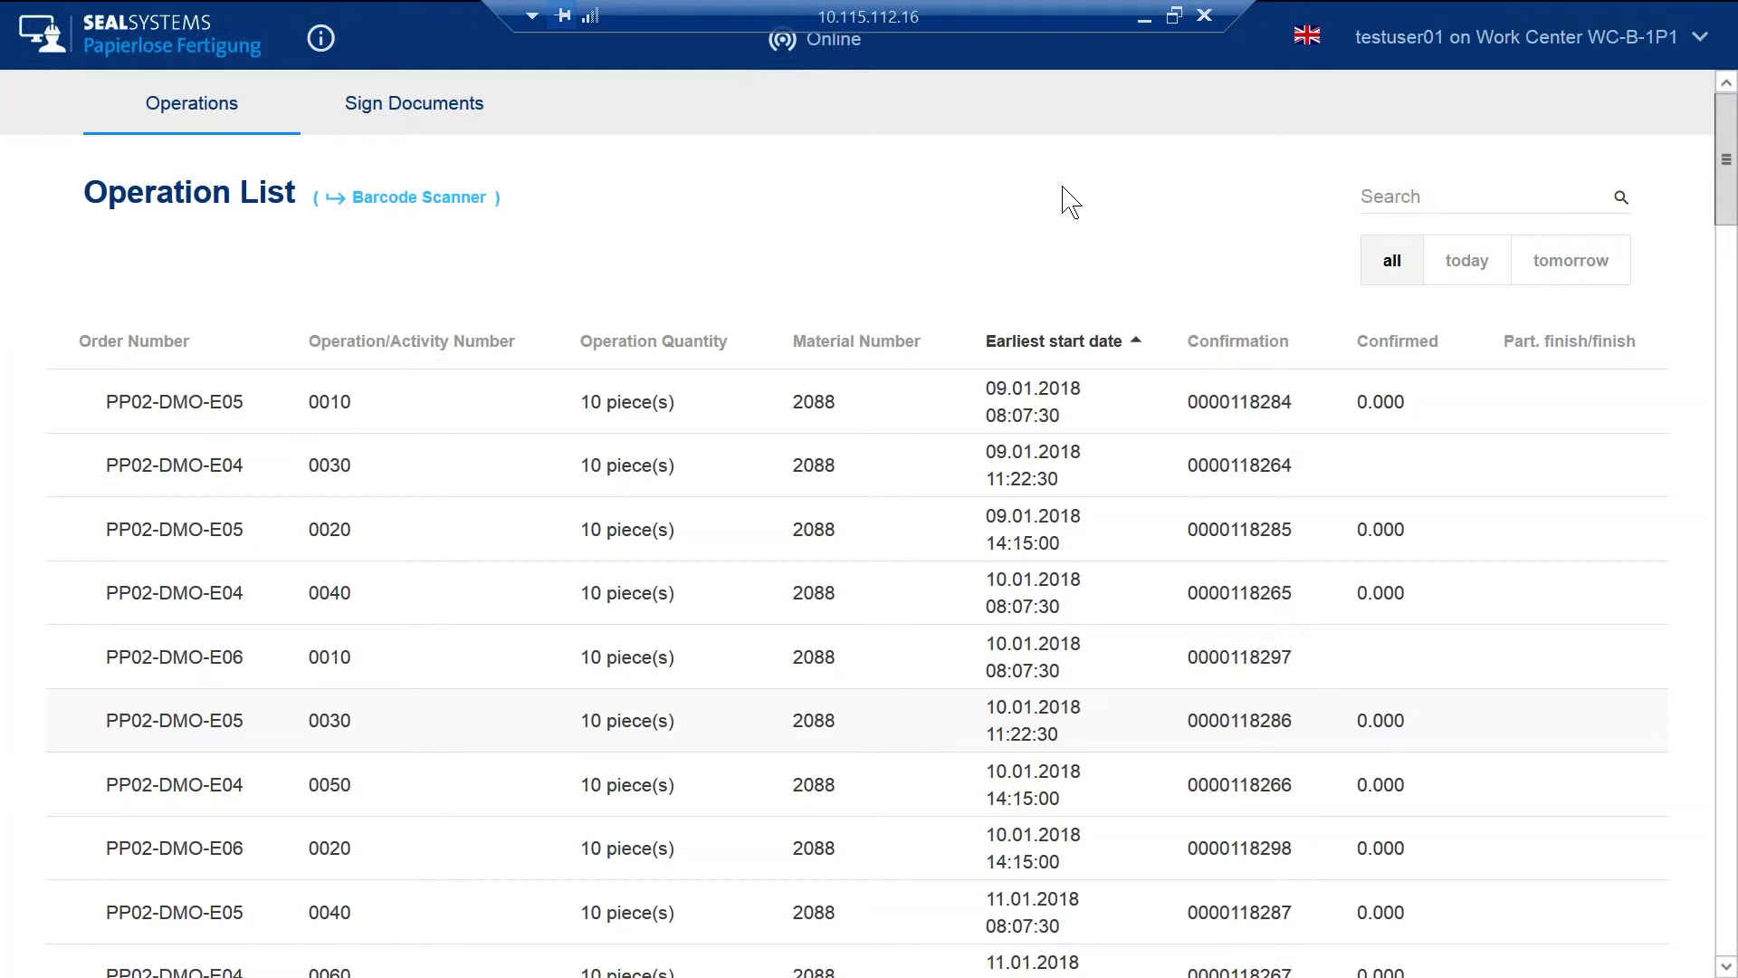
mouse_move(190, 470)
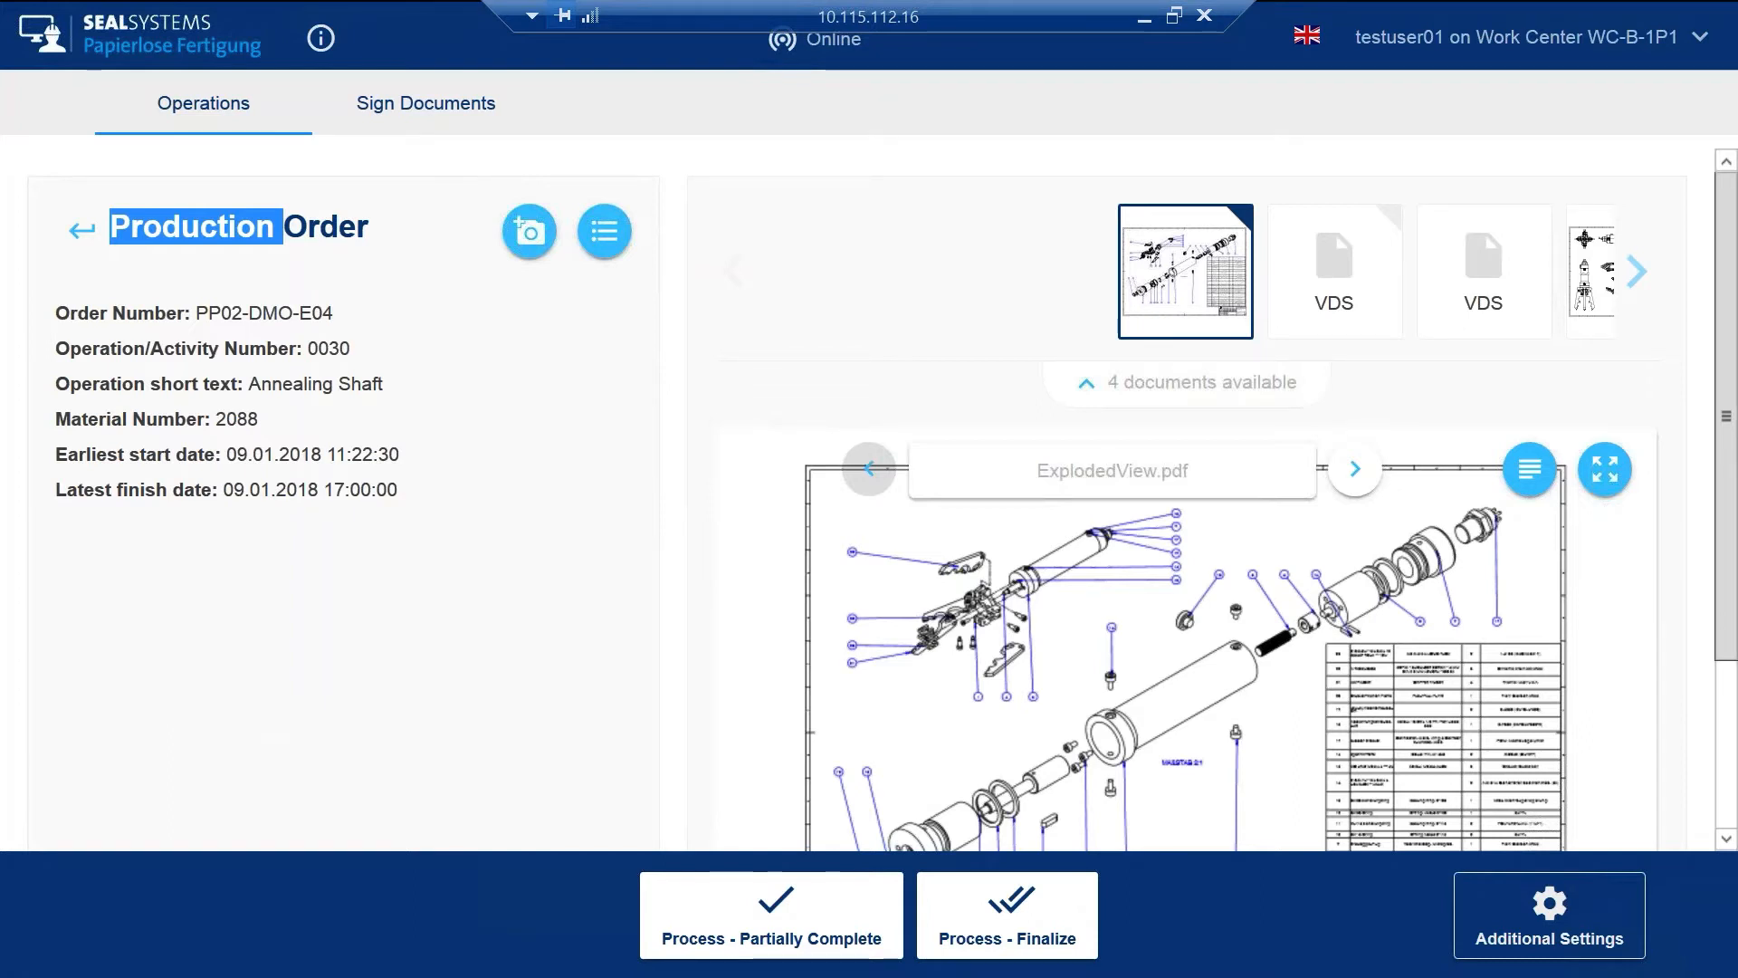
mouse_move(184, 505)
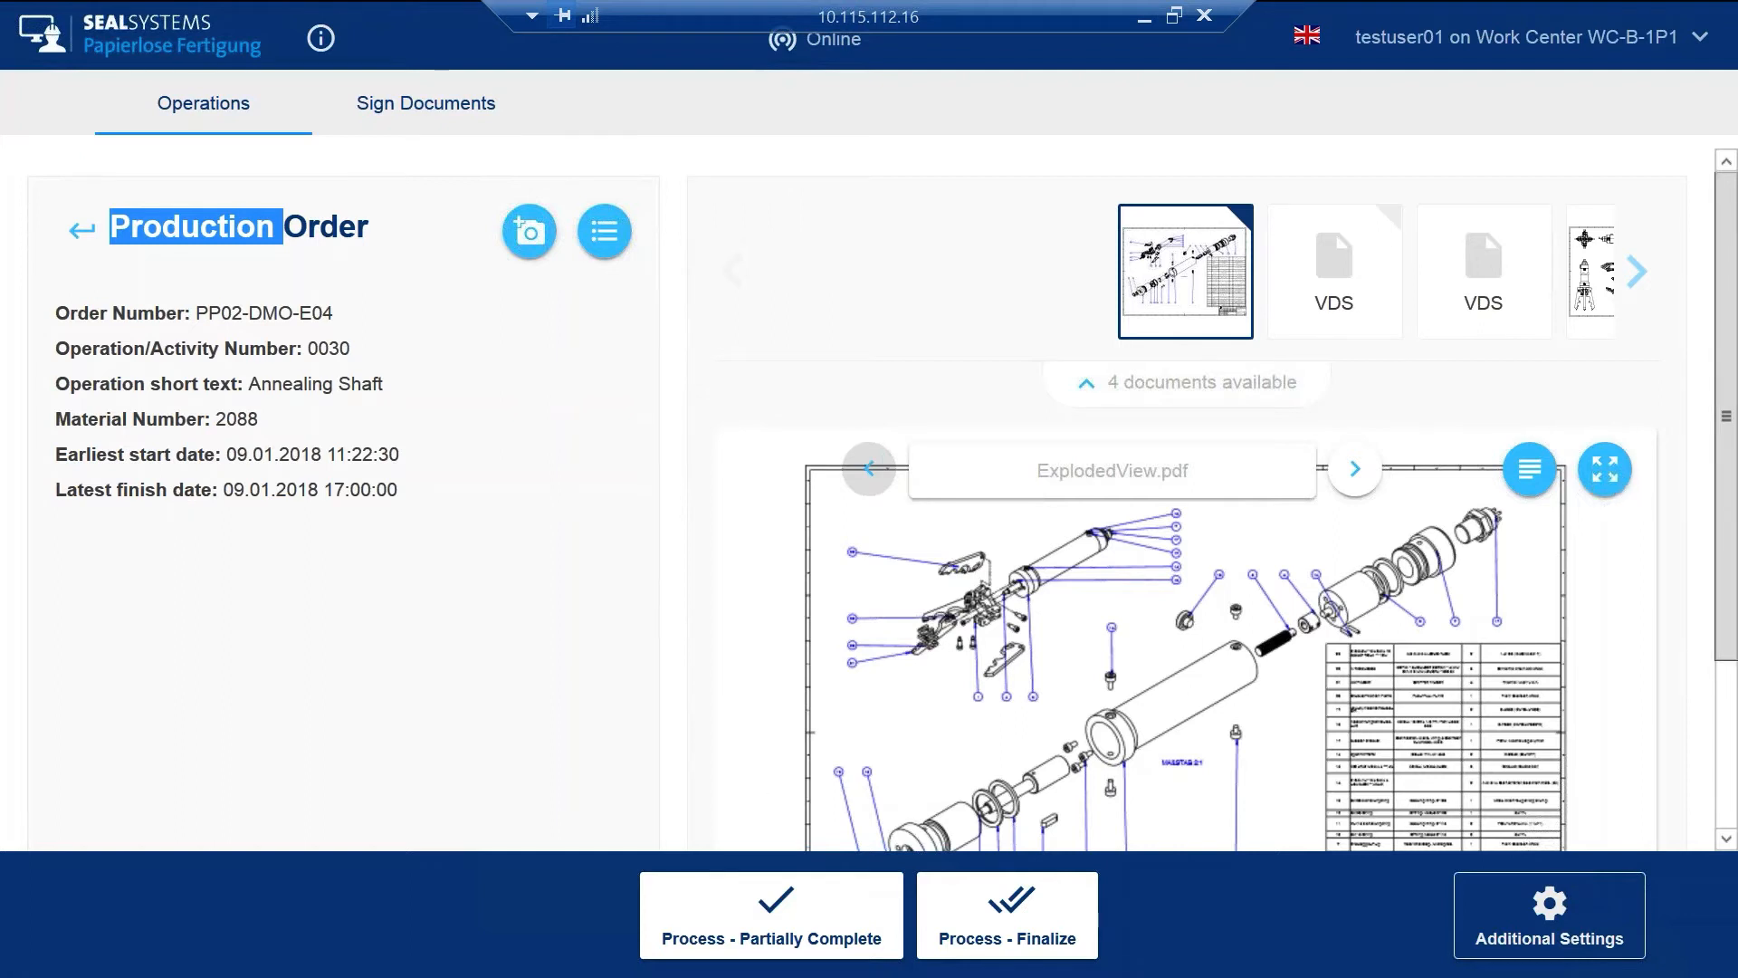
- Load the SAP Pocket Knife.vds 3D model and enlarge it to full screen
click(1354, 467)
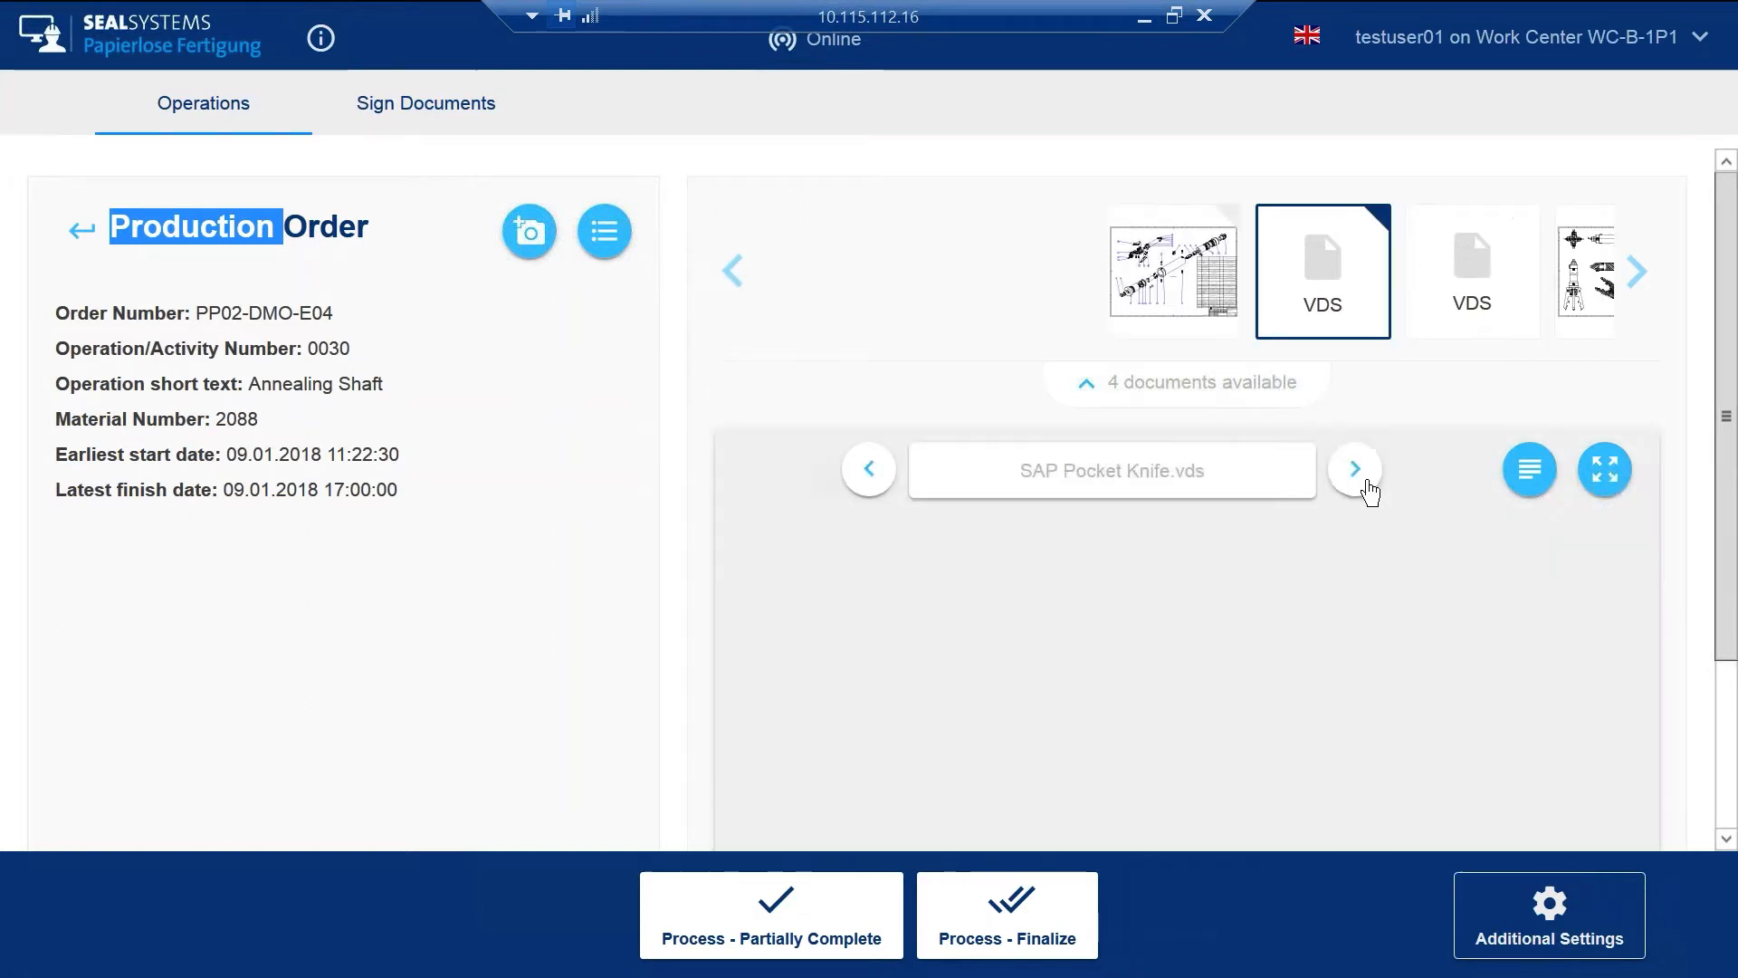
click(1354, 469)
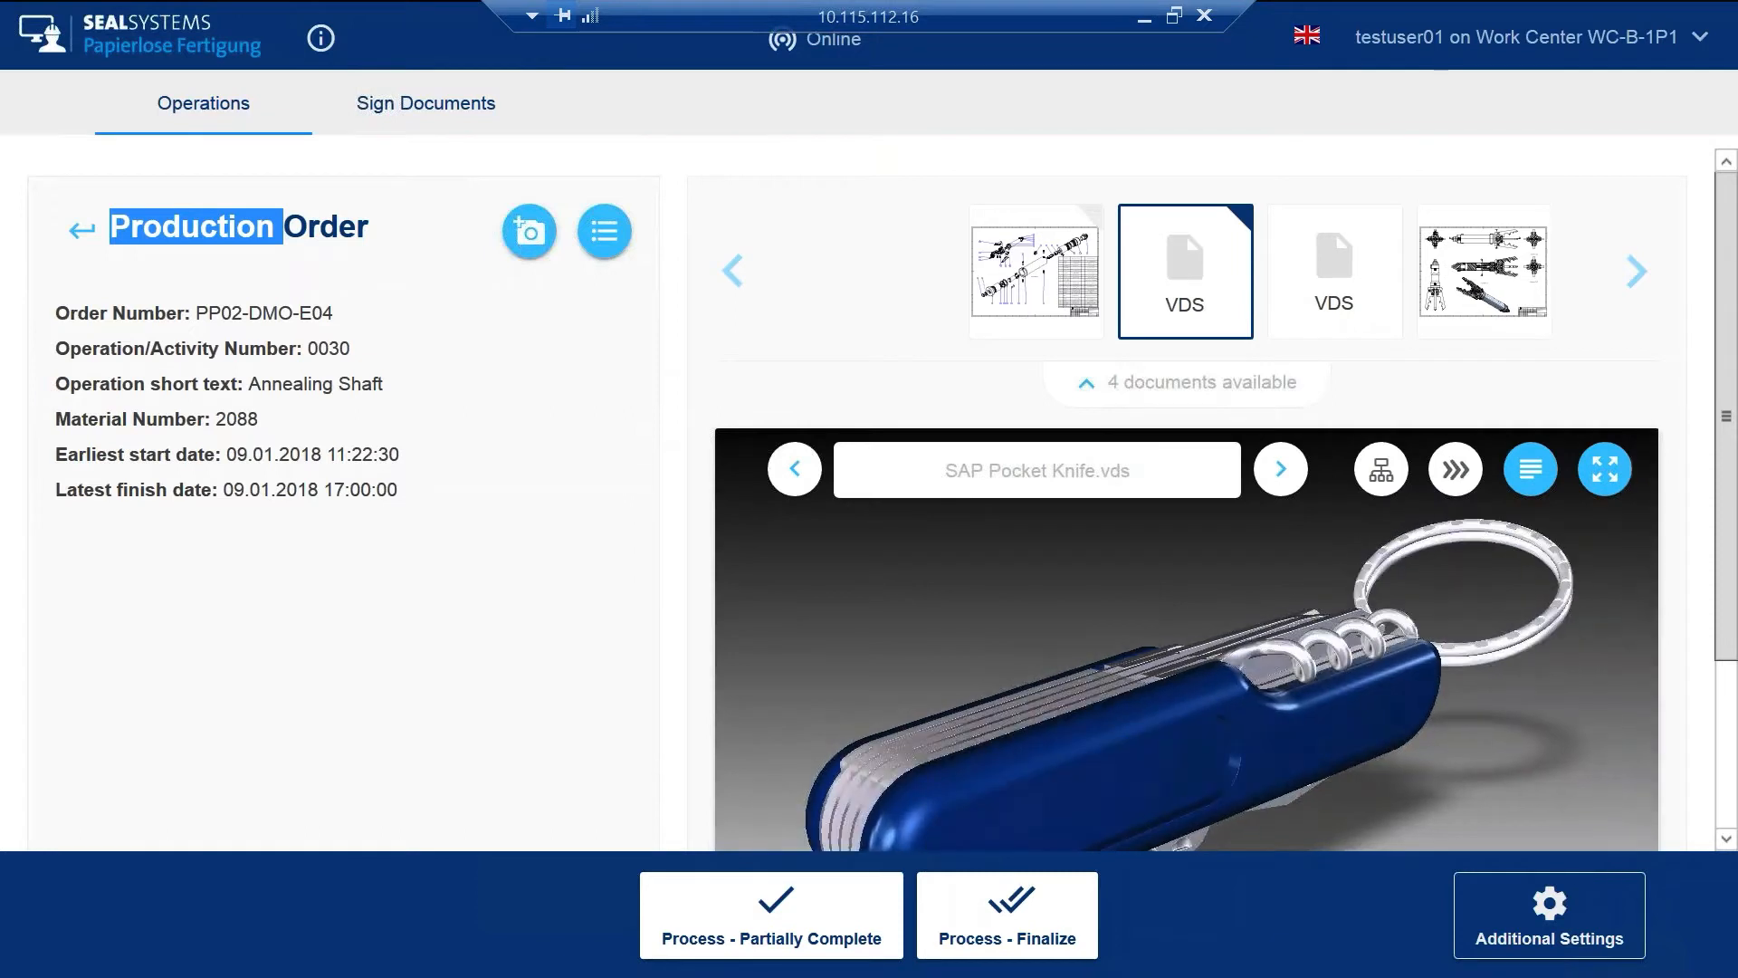
click(1602, 467)
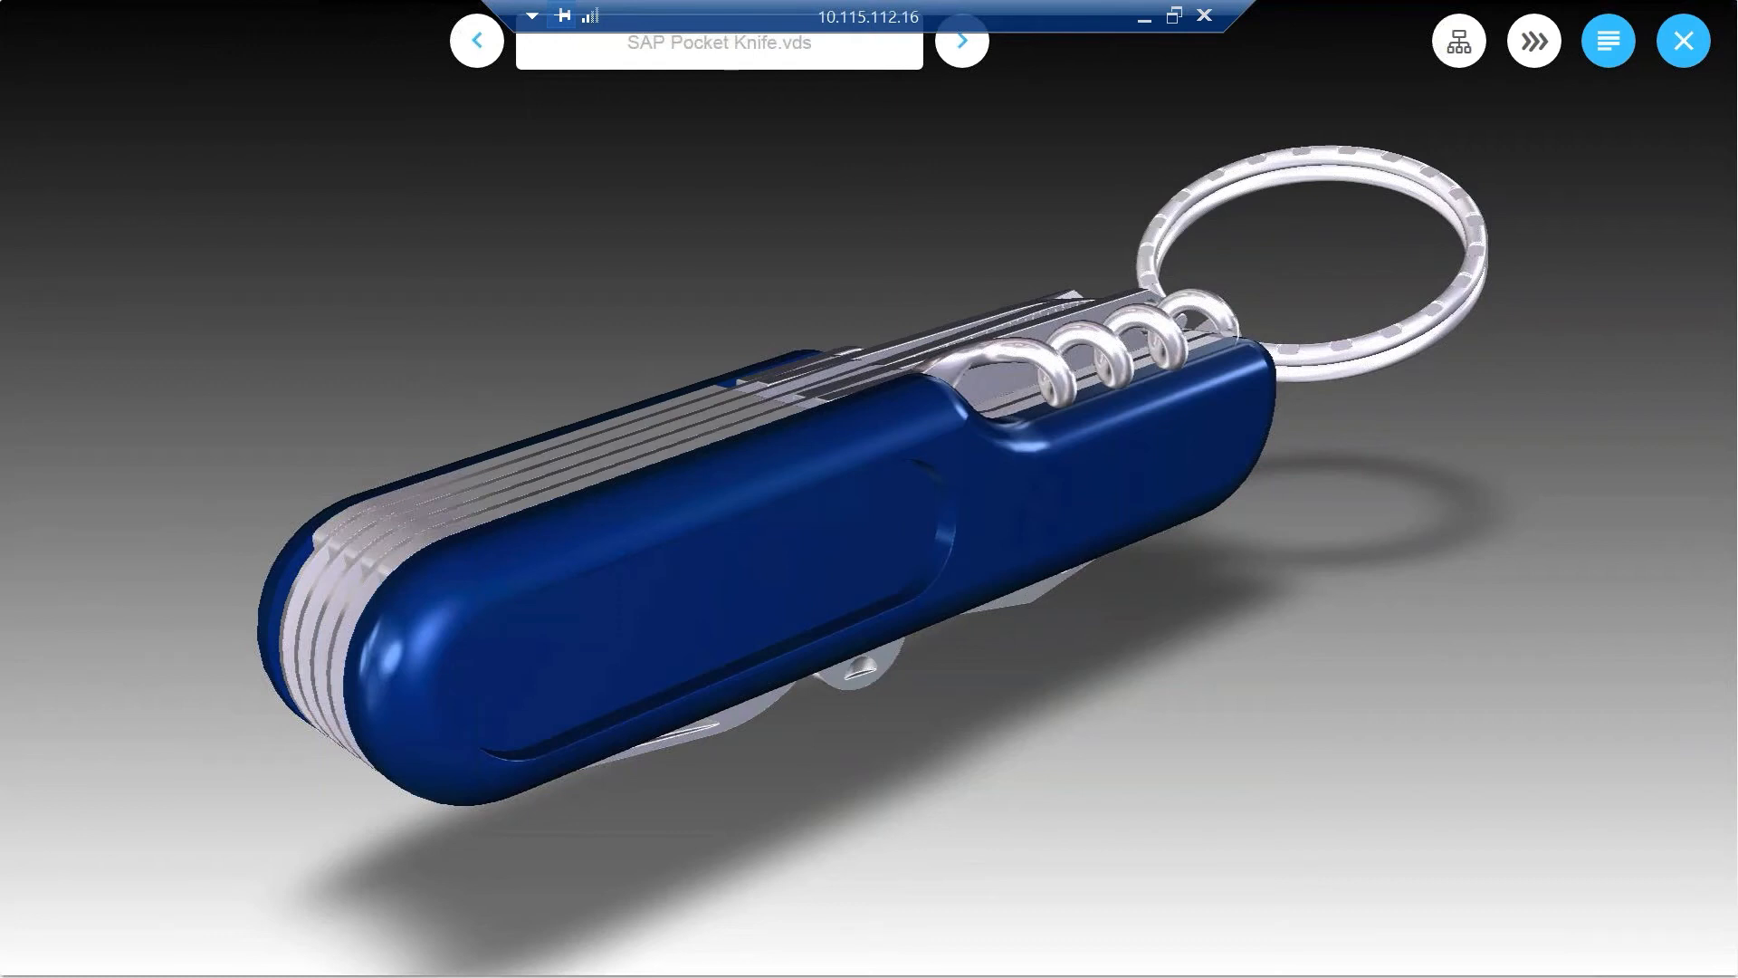
mouse_move(1359, 16)
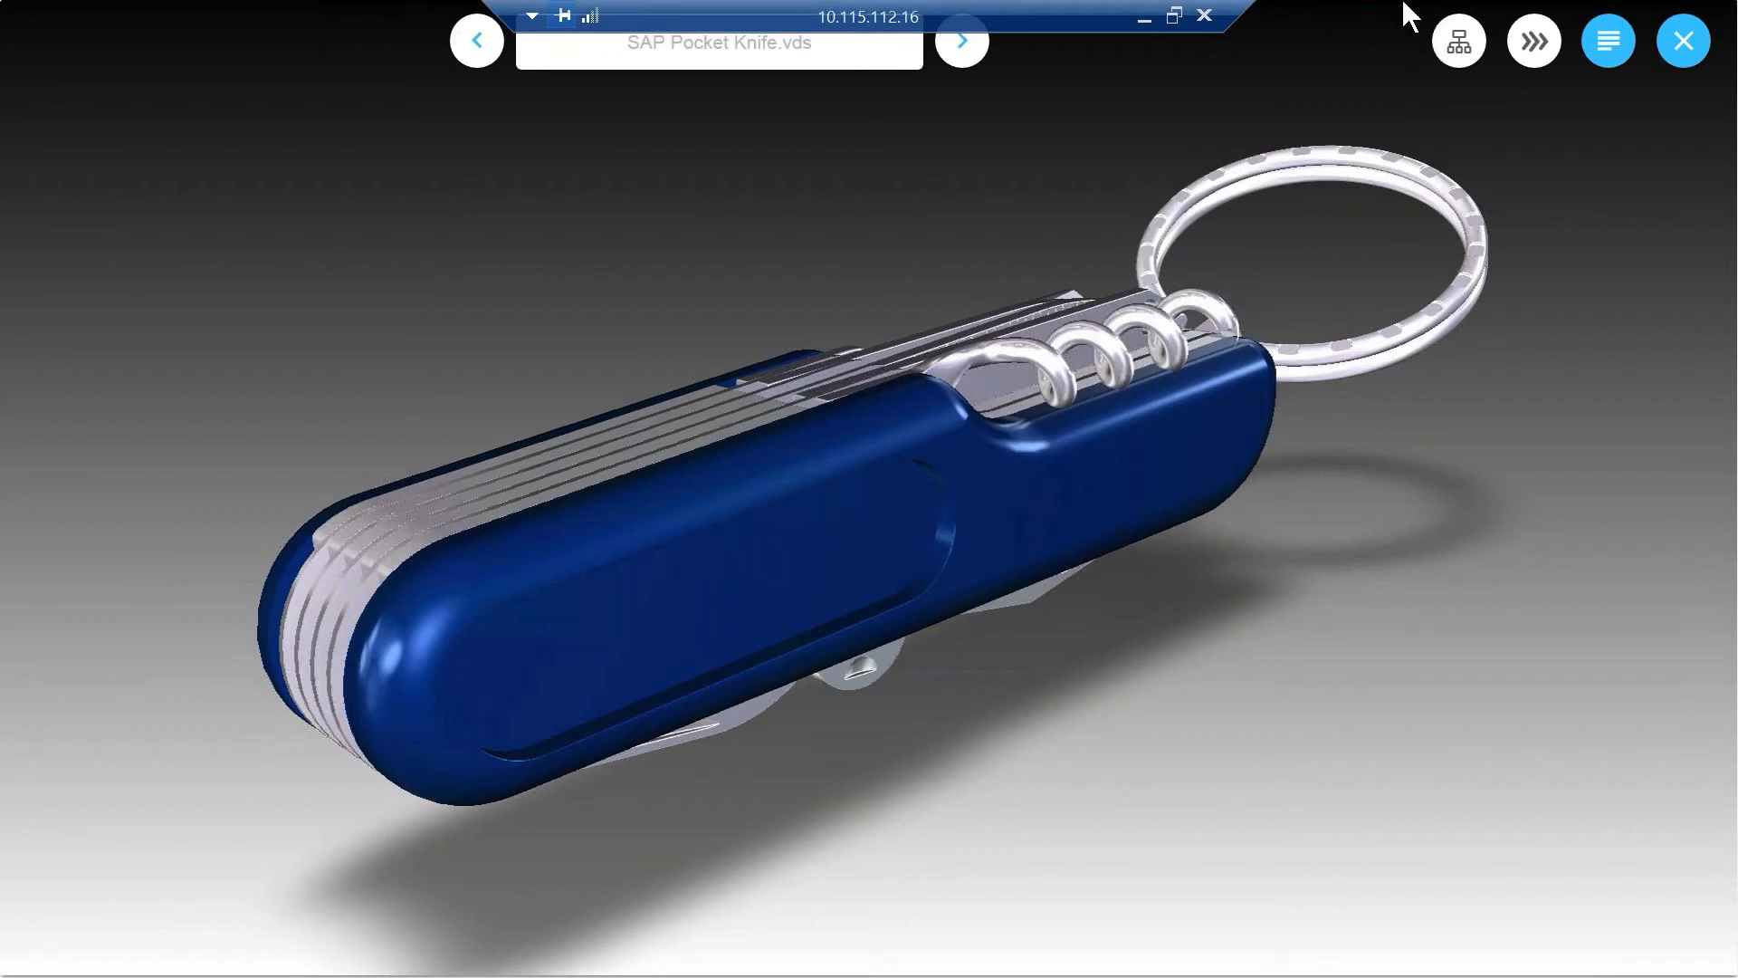
- Show the Szenenbaum panel listing SAP Pocket Knife next to the model
click(1459, 41)
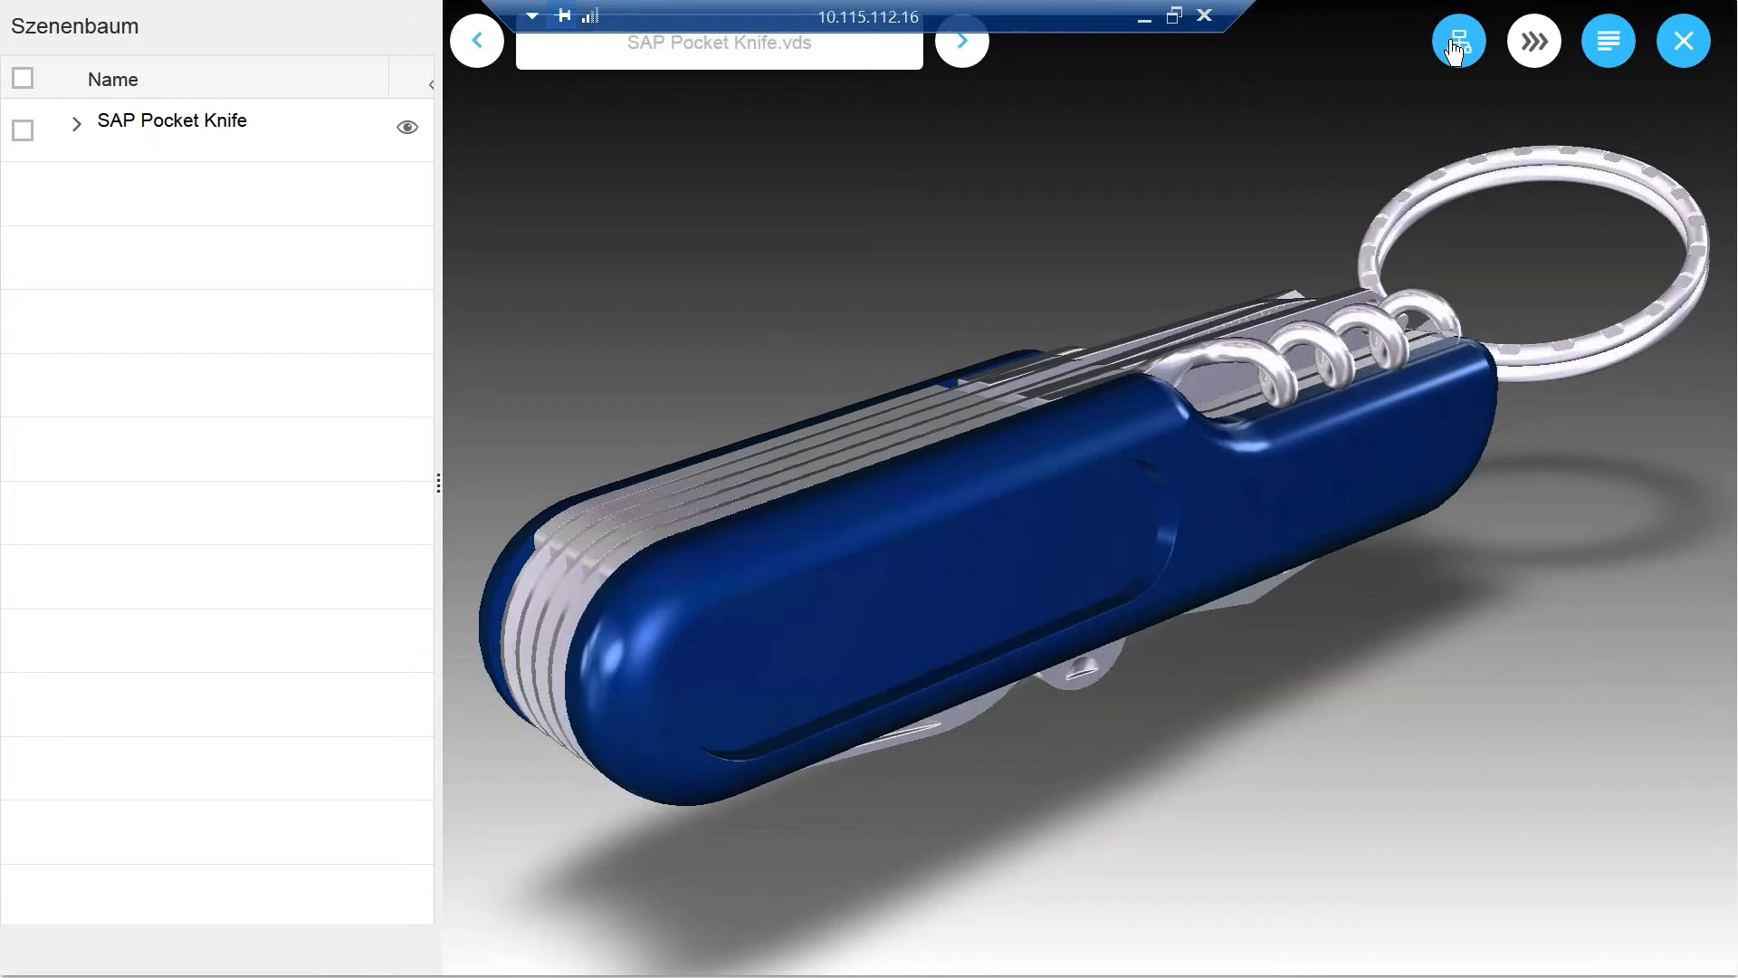
- Expand the SAP Pocket Knife assembly and highlight the Left Handle part in red
click(21, 129)
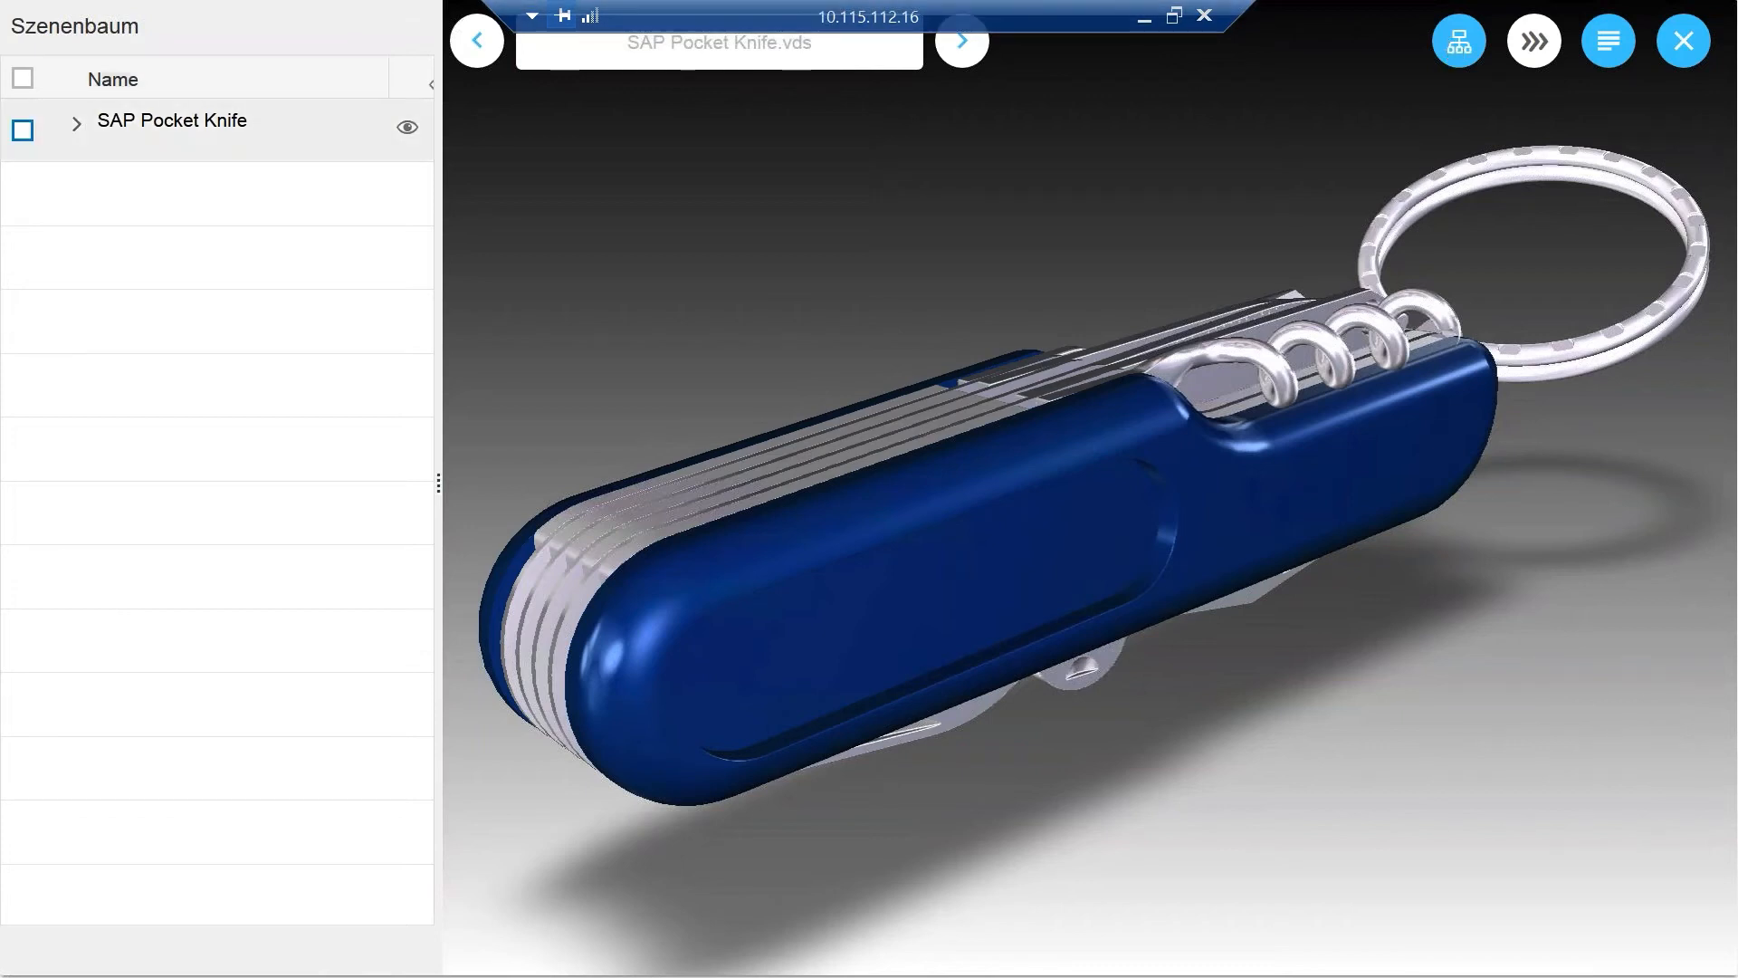
click(76, 122)
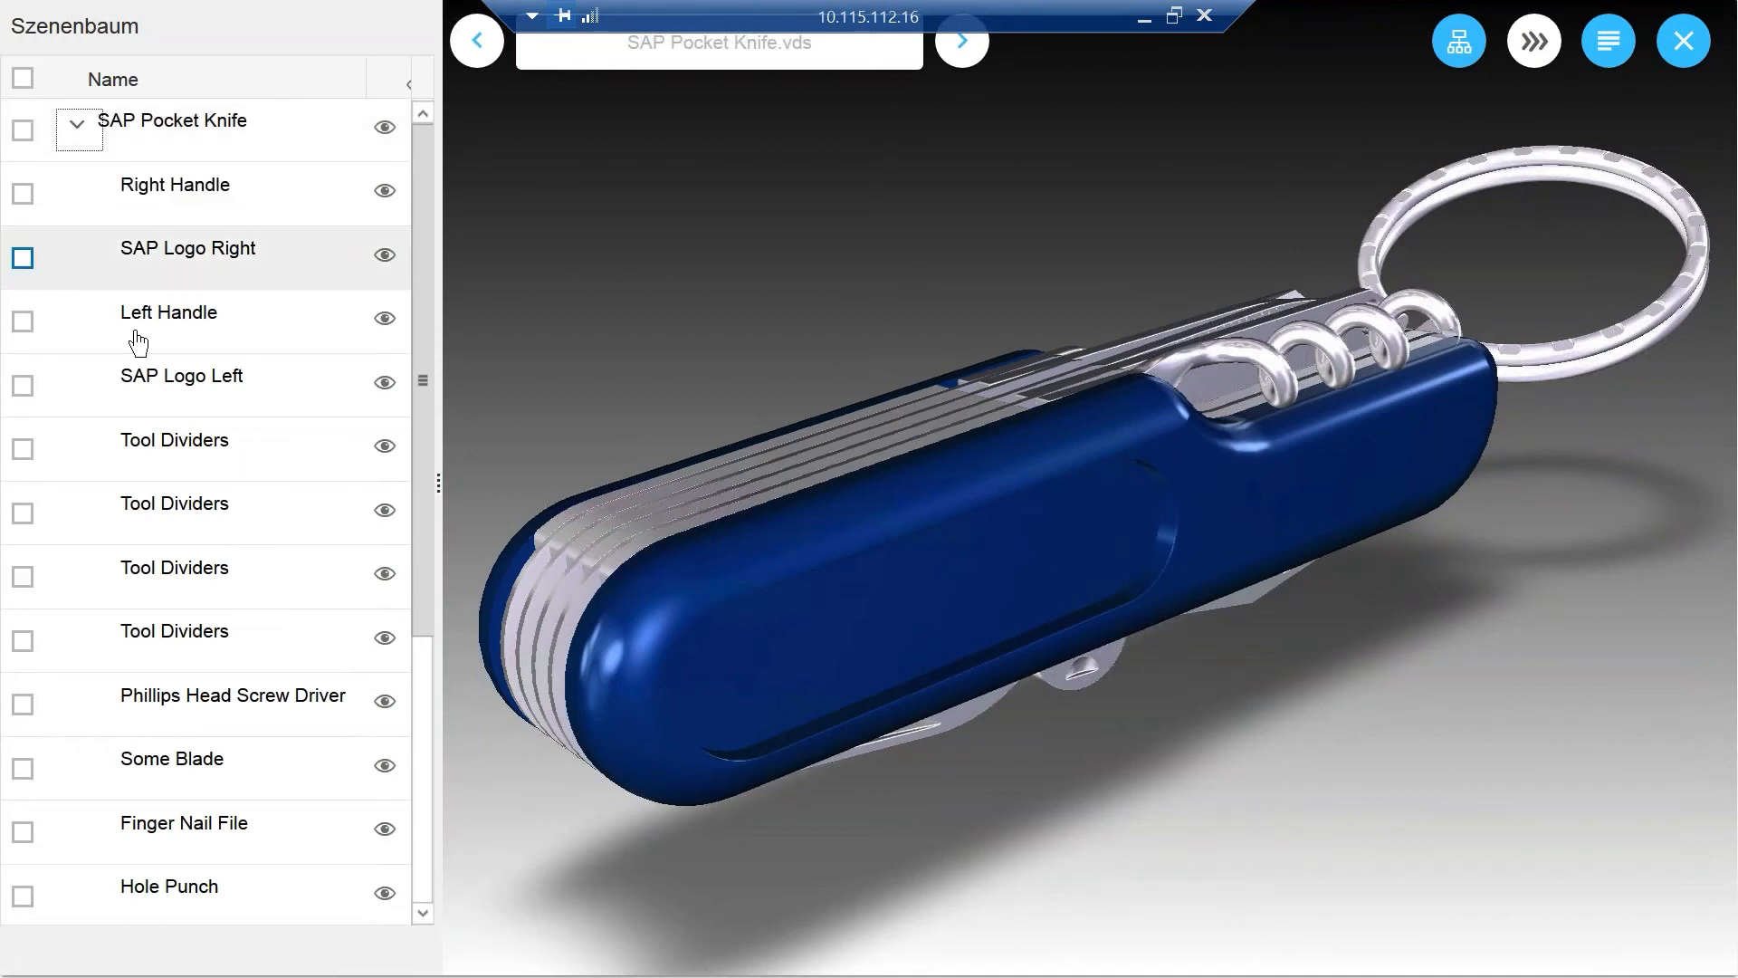
click(22, 322)
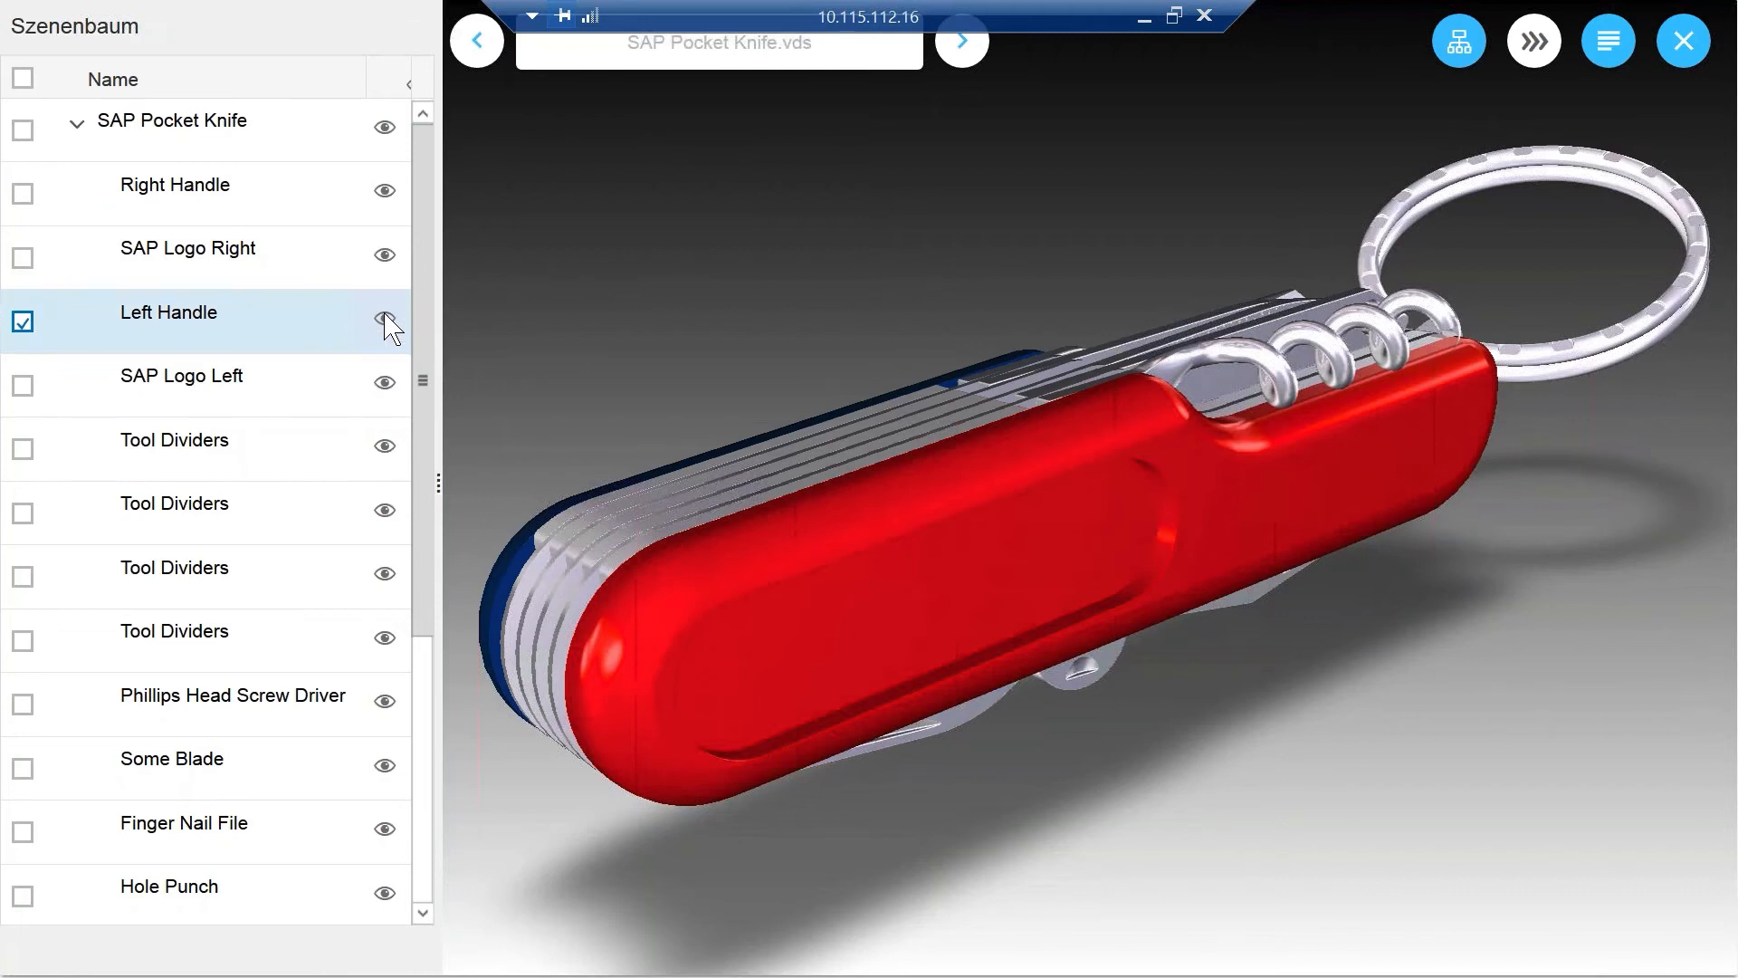
click(384, 322)
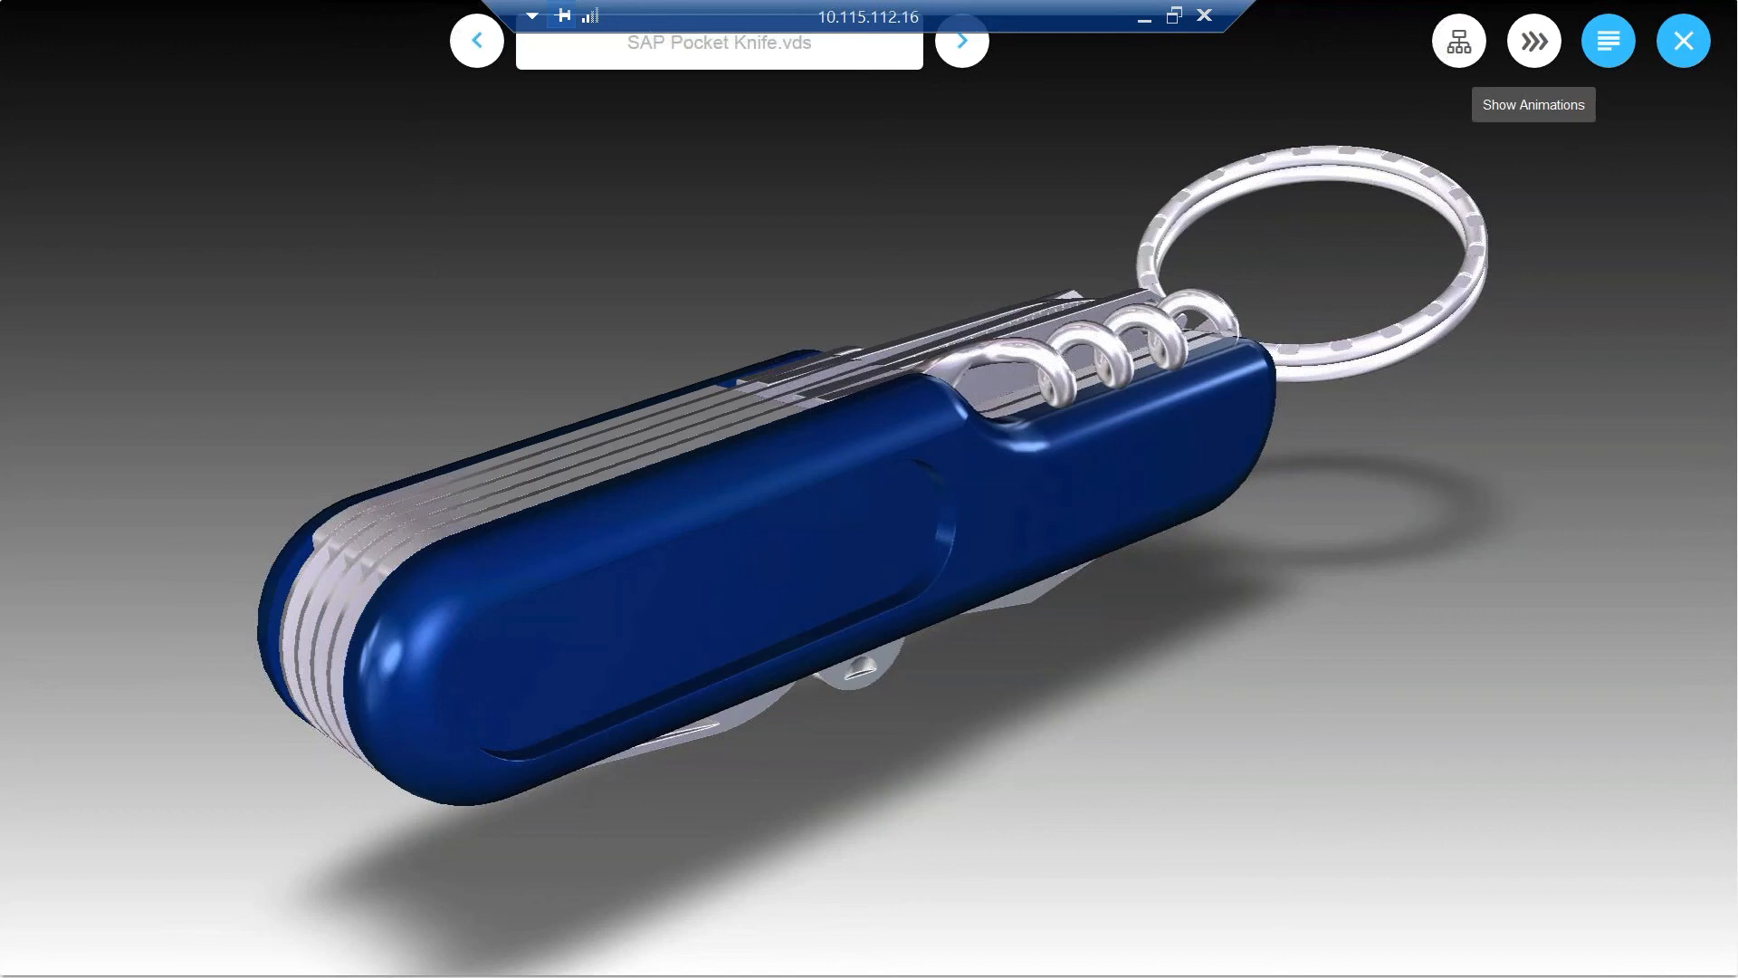
- Close the Szenenbaum so the whole pocket knife shows in its original blue
click(1533, 41)
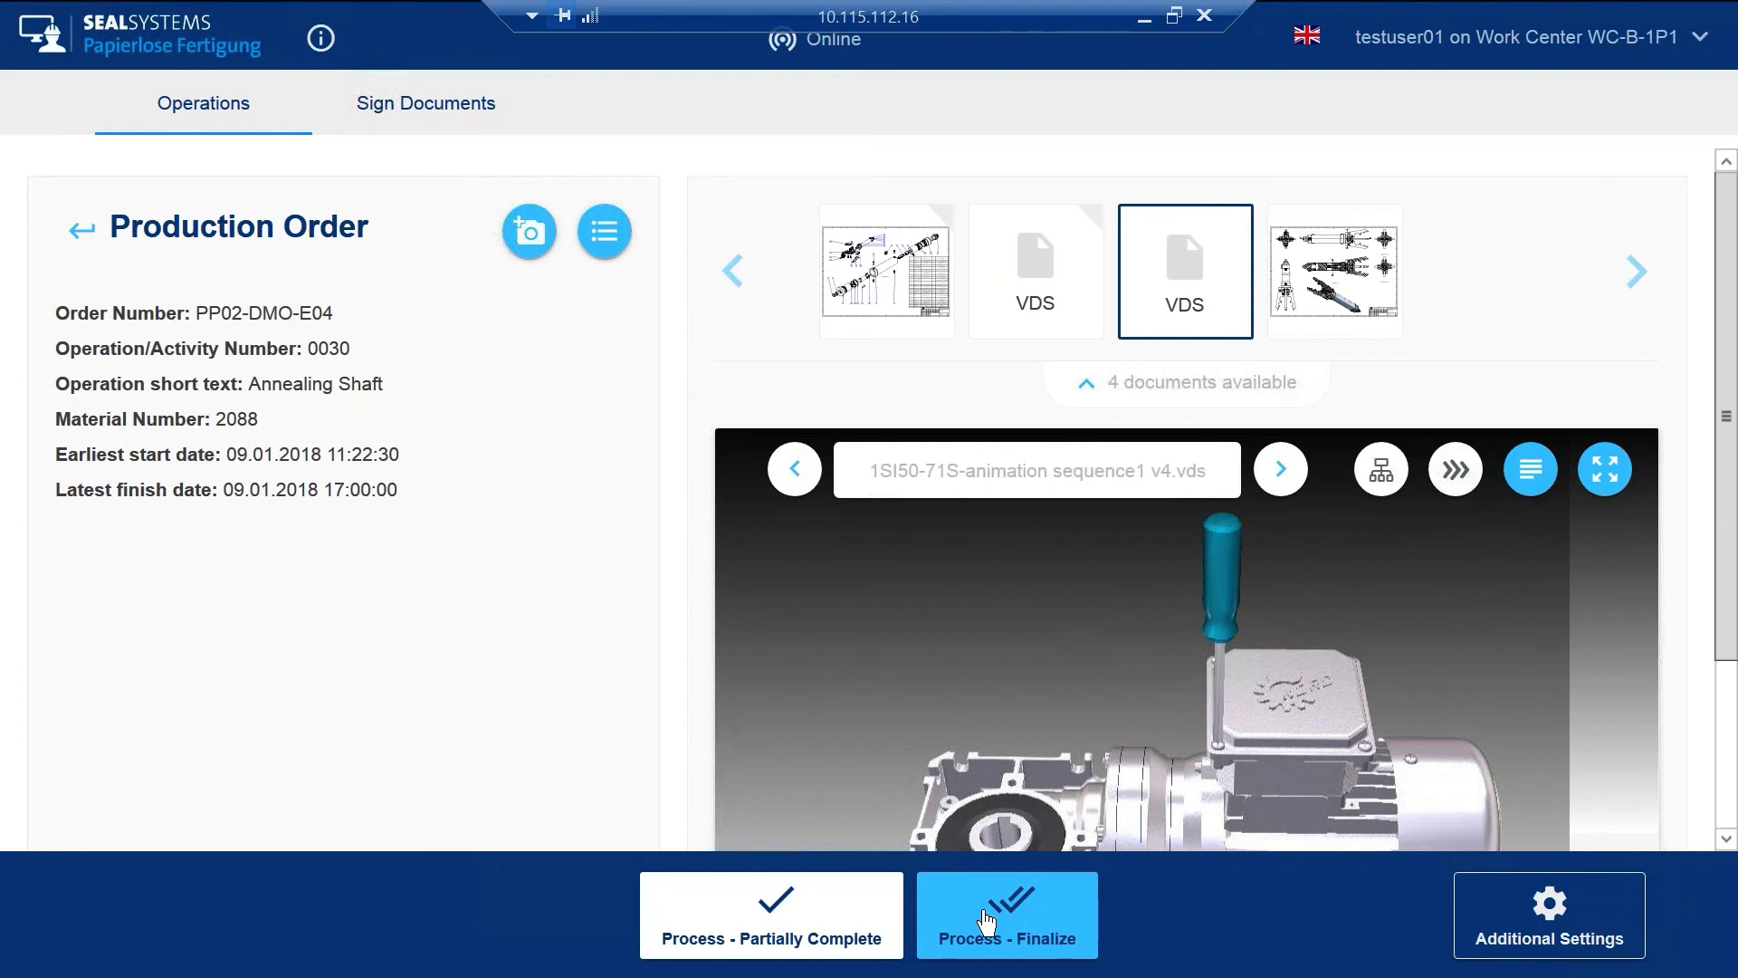
- Start the Process - Finalize confirmation for the PP02-DMO-E04 operation
click(1005, 913)
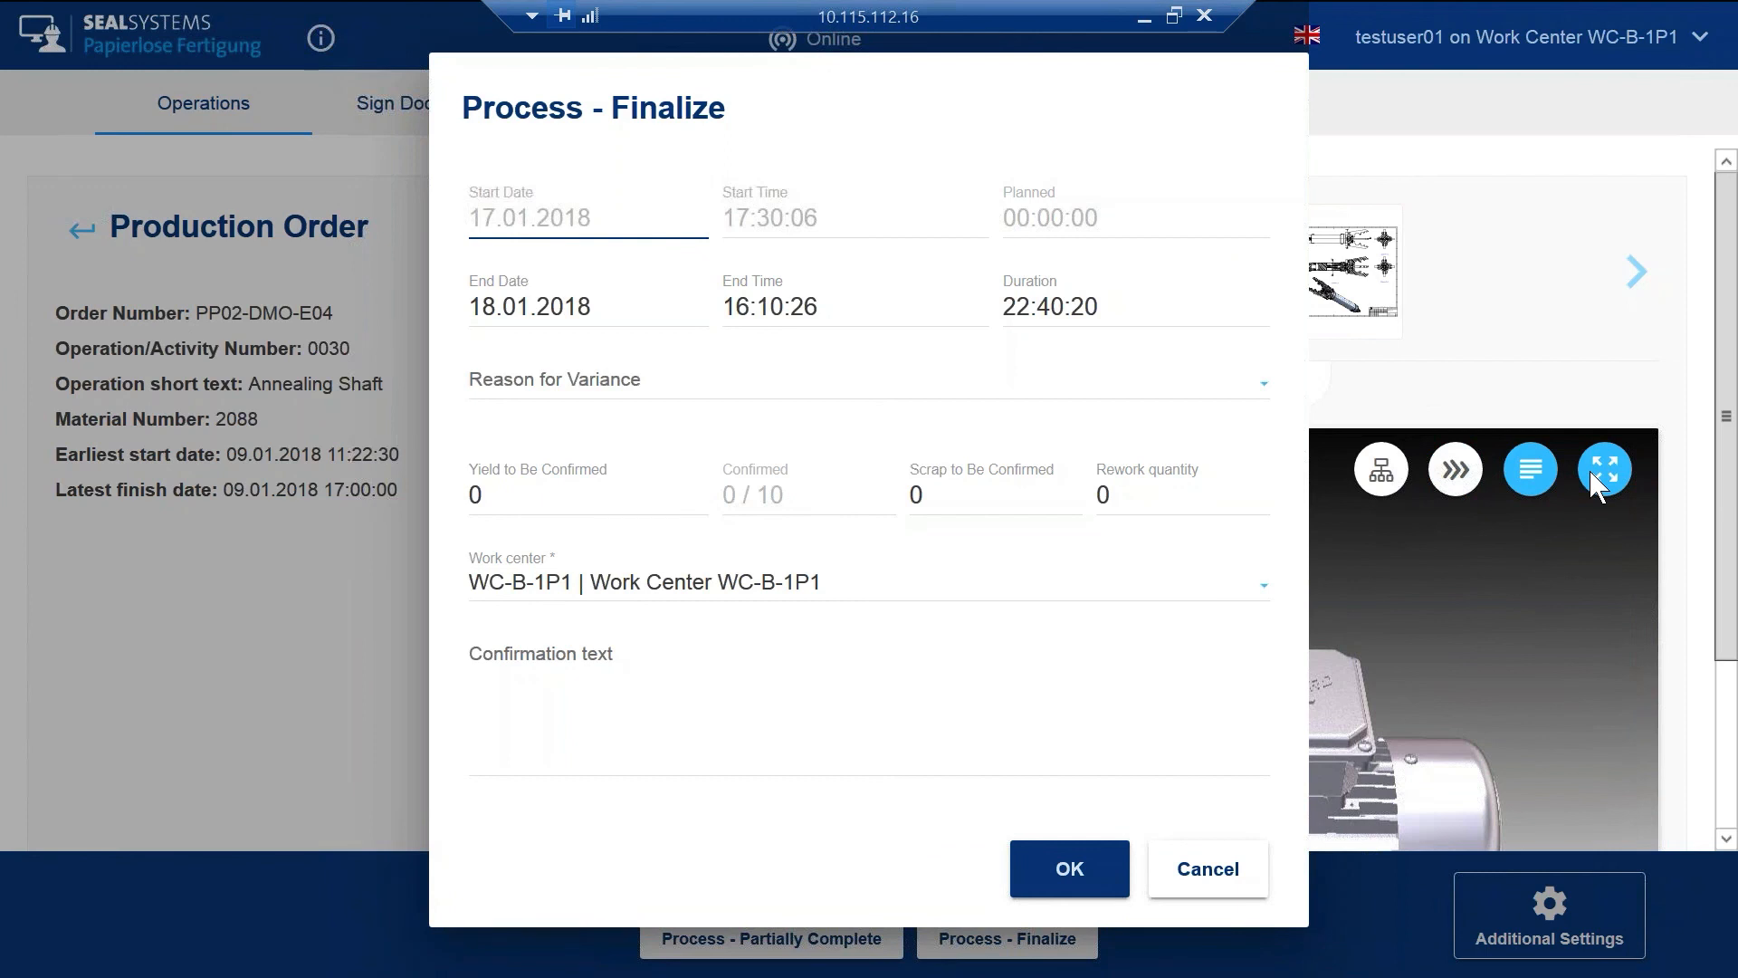
mouse_move(451, 440)
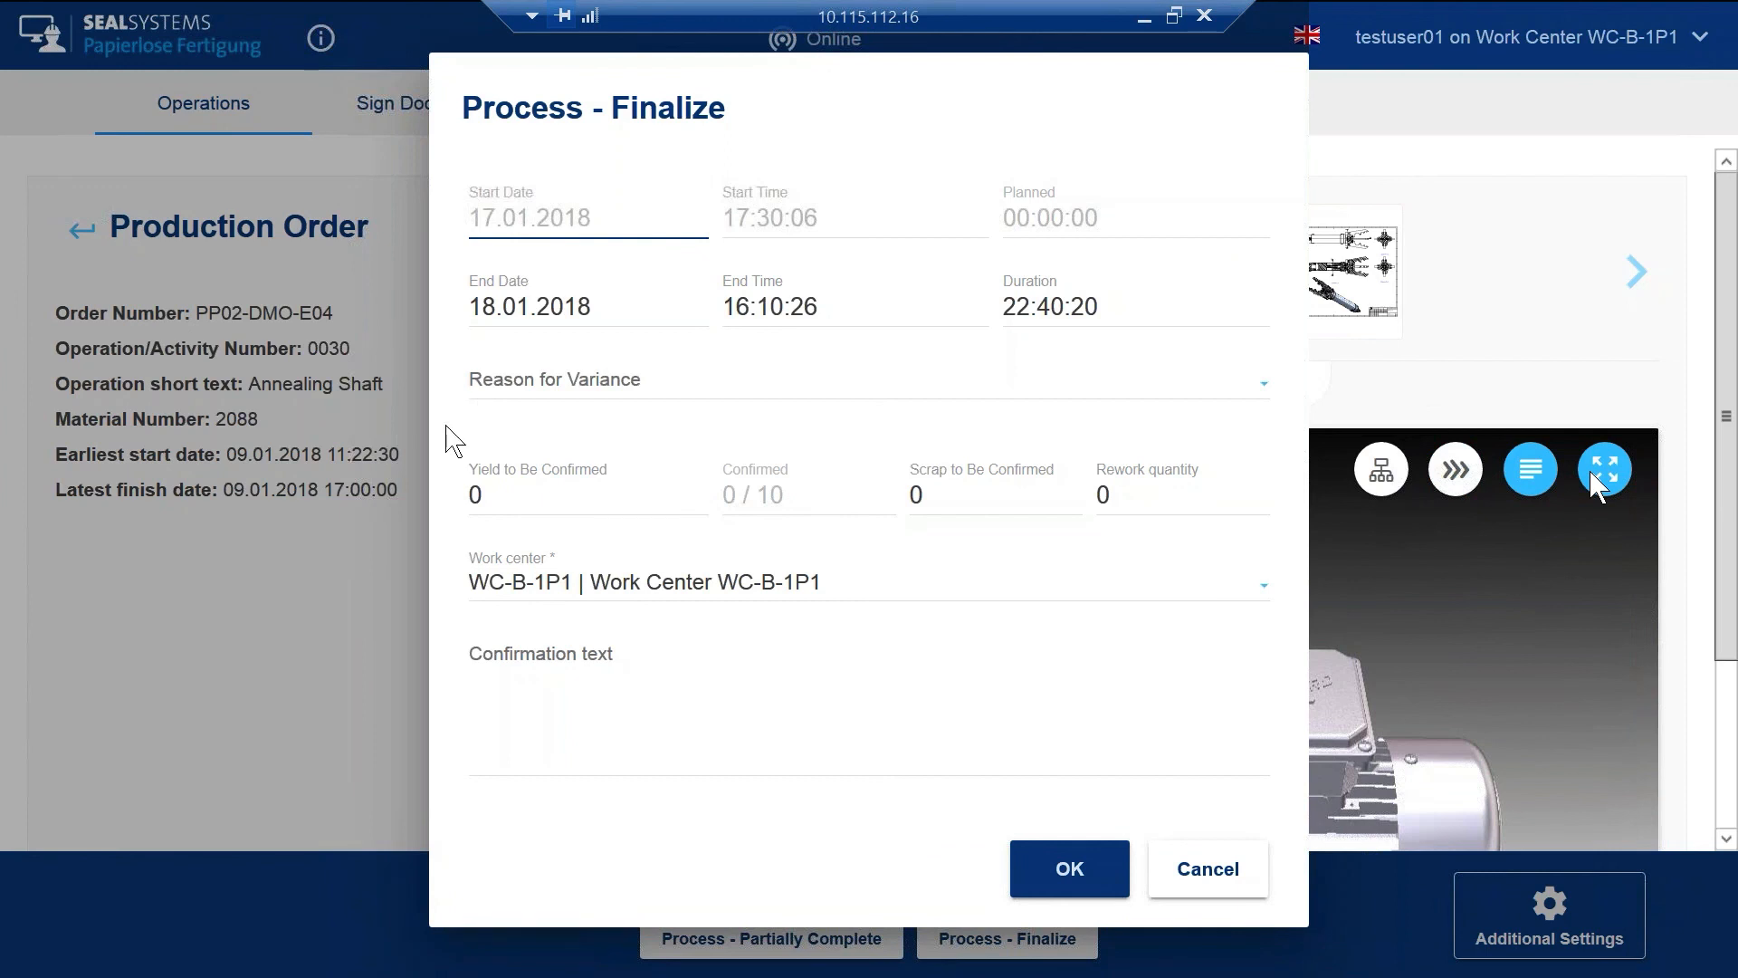